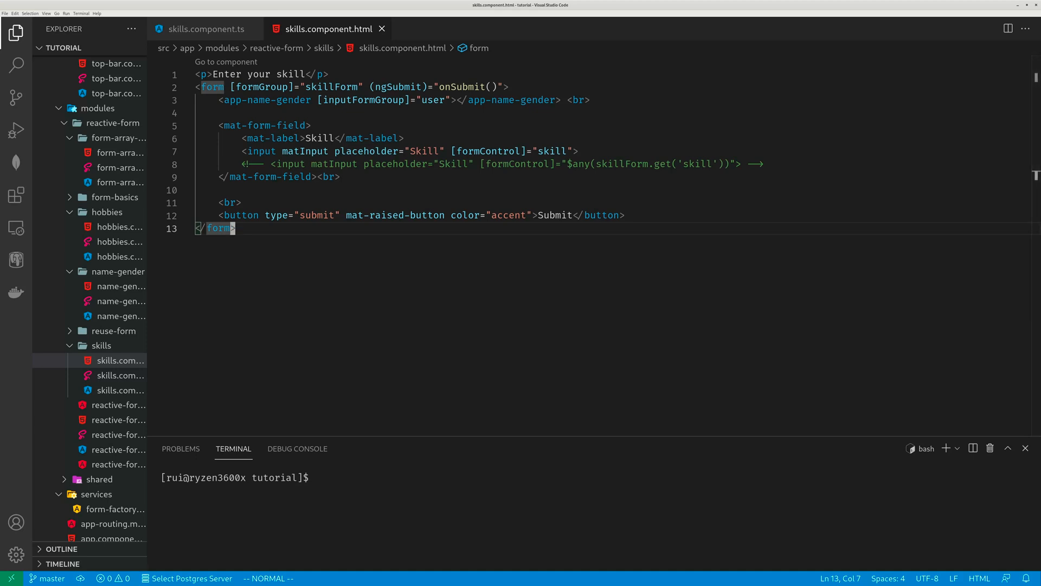
pyautogui.moveTo(463, 312)
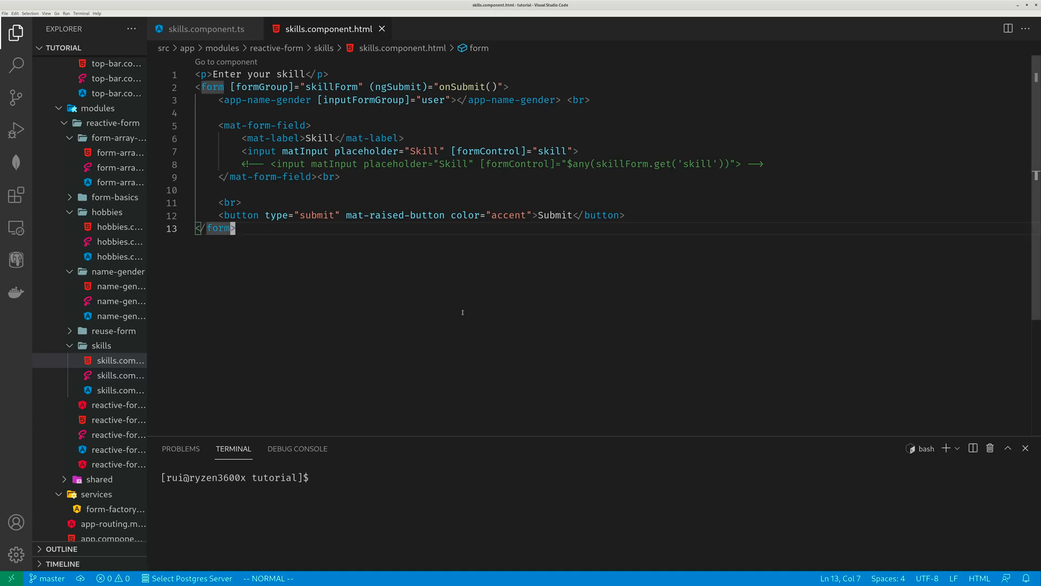
pyautogui.moveTo(456, 302)
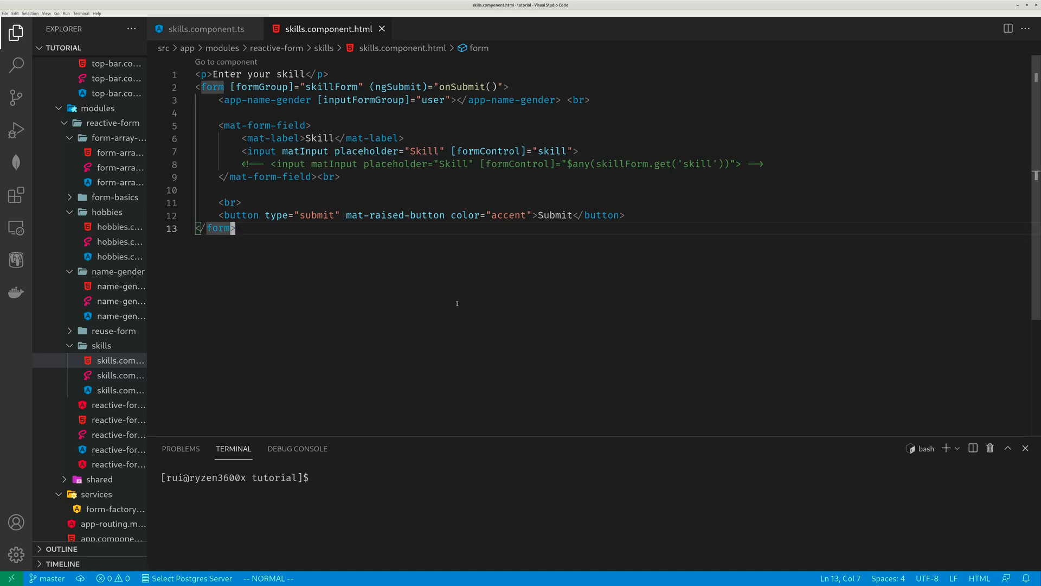
pyautogui.click(203, 29)
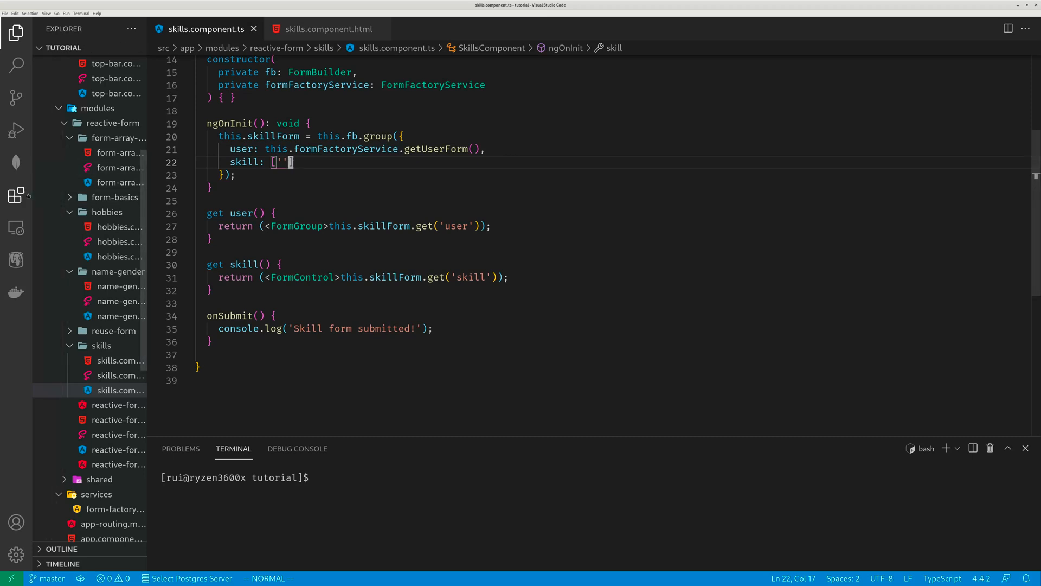
pyautogui.moveTo(381, 245)
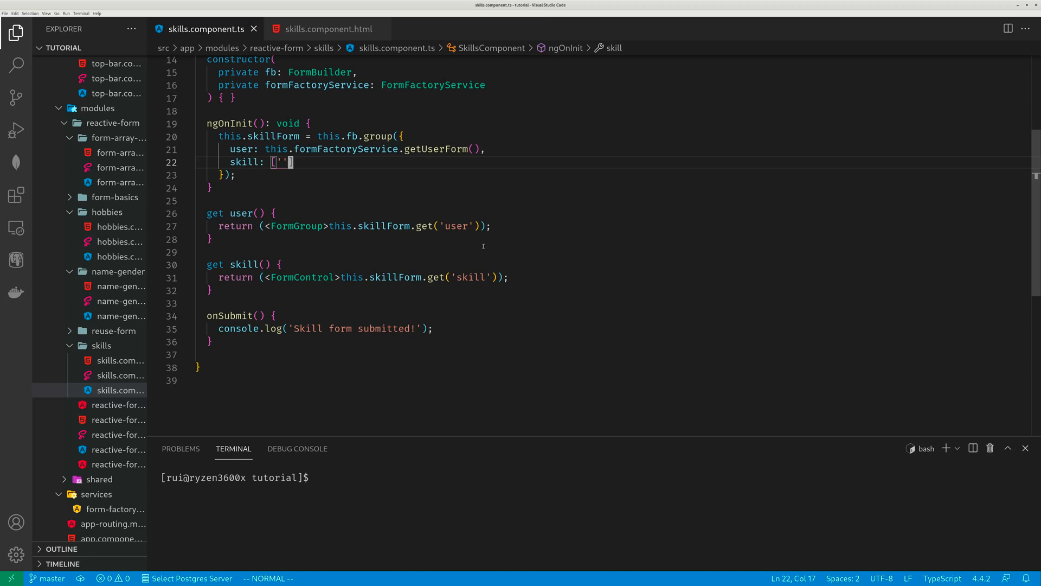
pyautogui.click(326, 28)
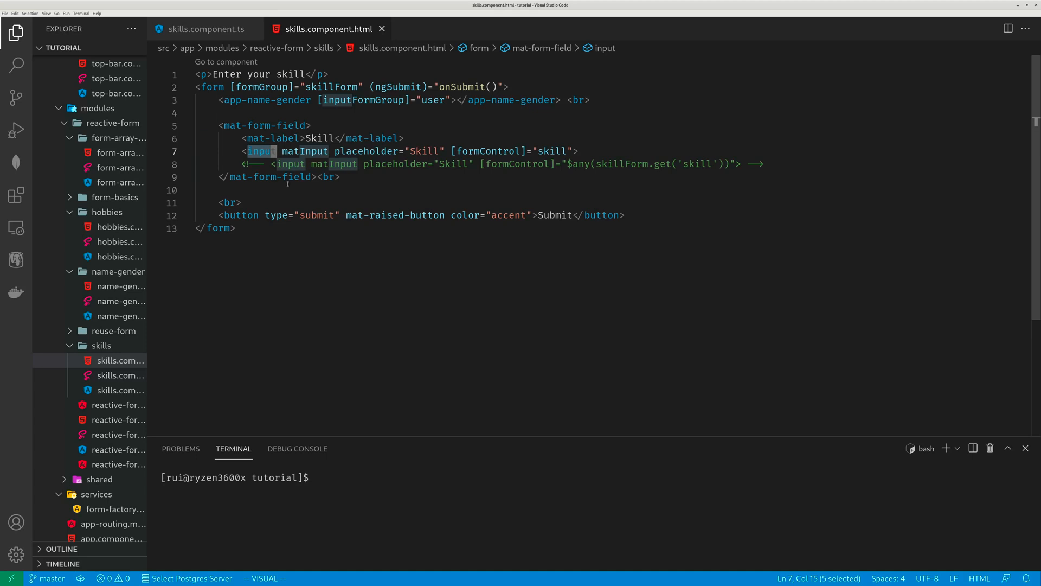
pyautogui.moveTo(568, 193)
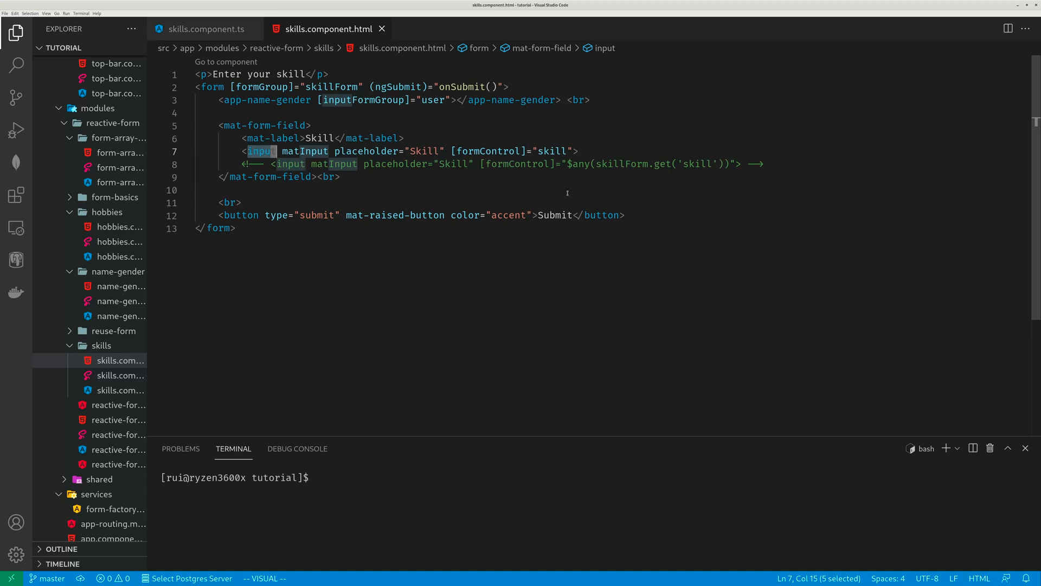
pyautogui.moveTo(562, 168)
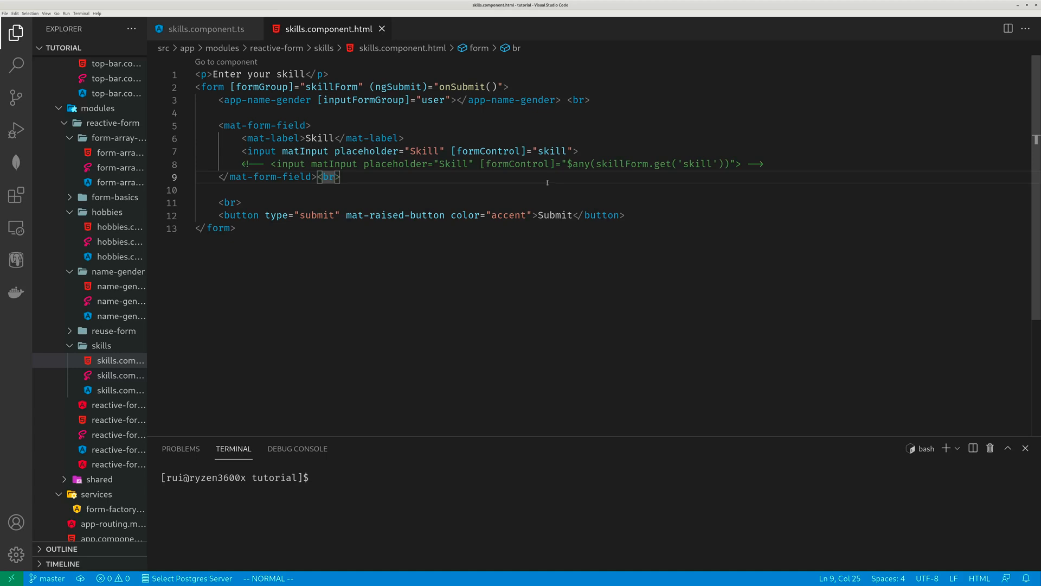
pyautogui.click(203, 28)
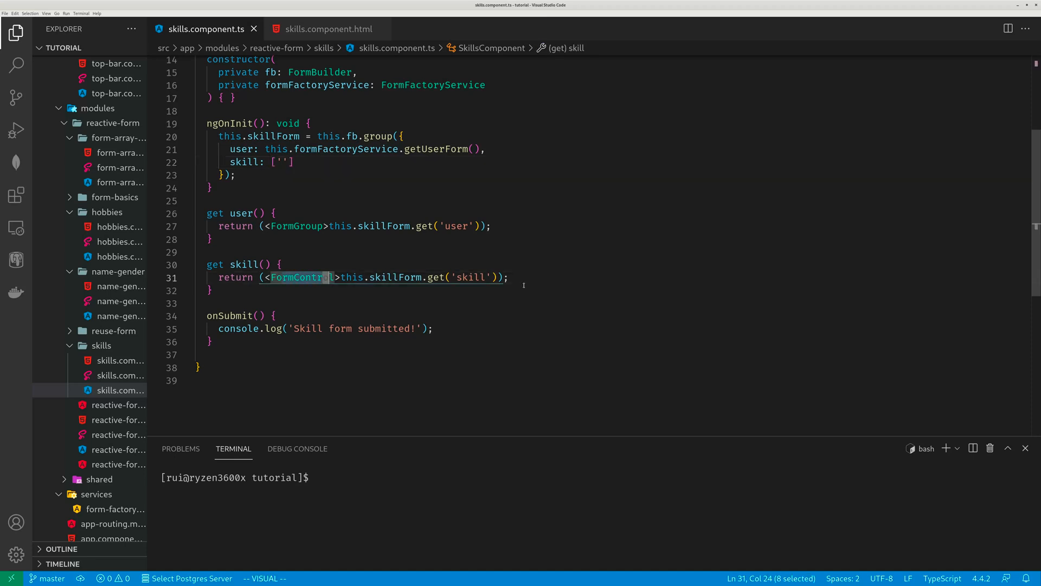
pyautogui.press('Escape')
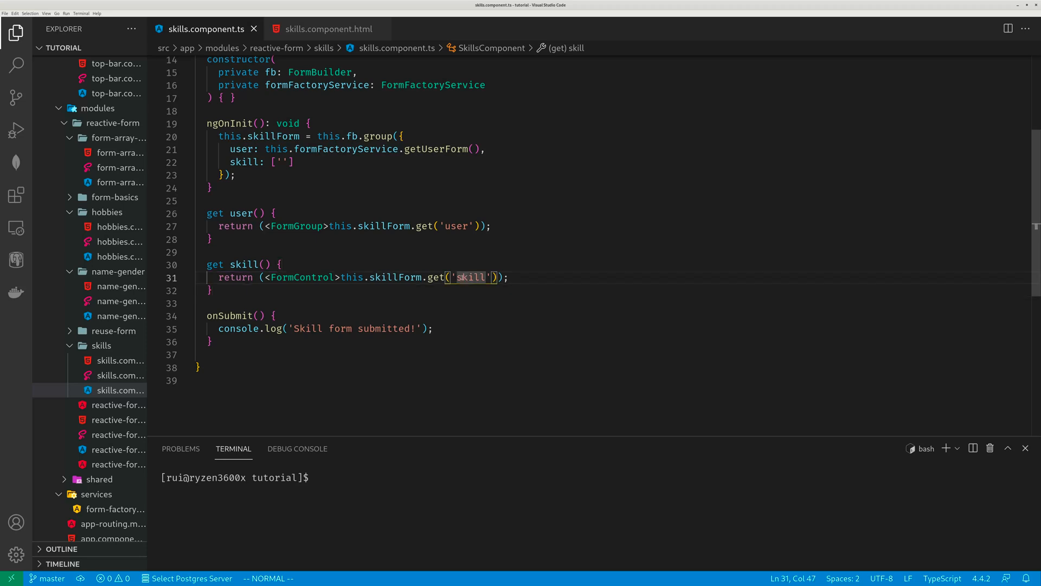
pyautogui.click(326, 28)
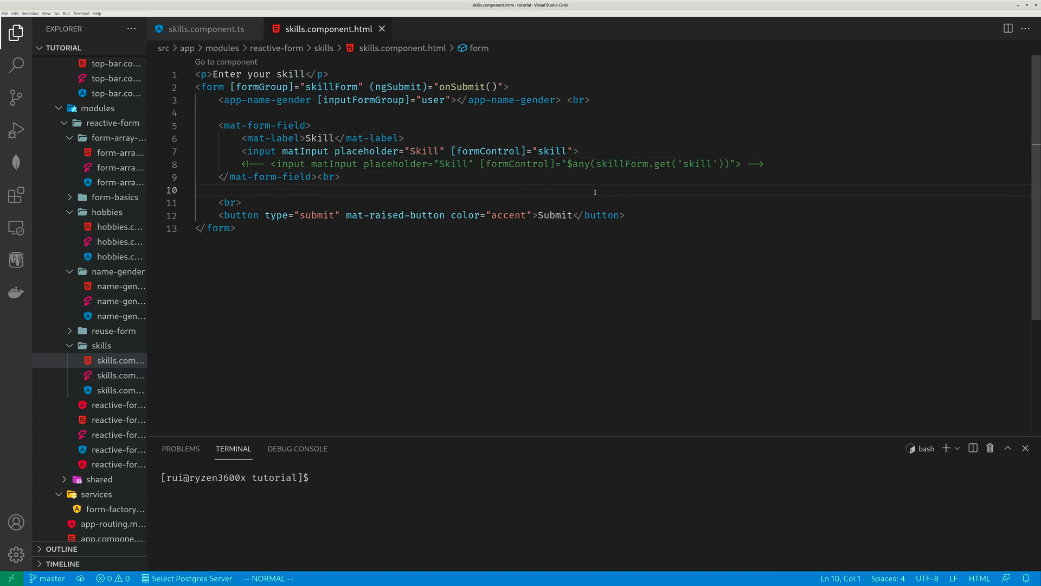
pyautogui.doubleClick(576, 164)
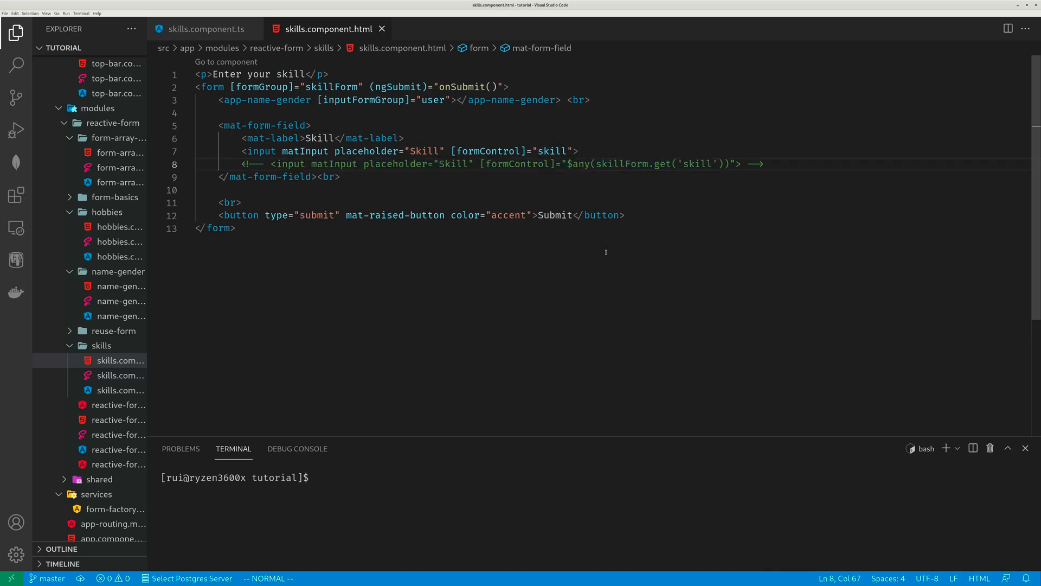
pyautogui.moveTo(499, 197)
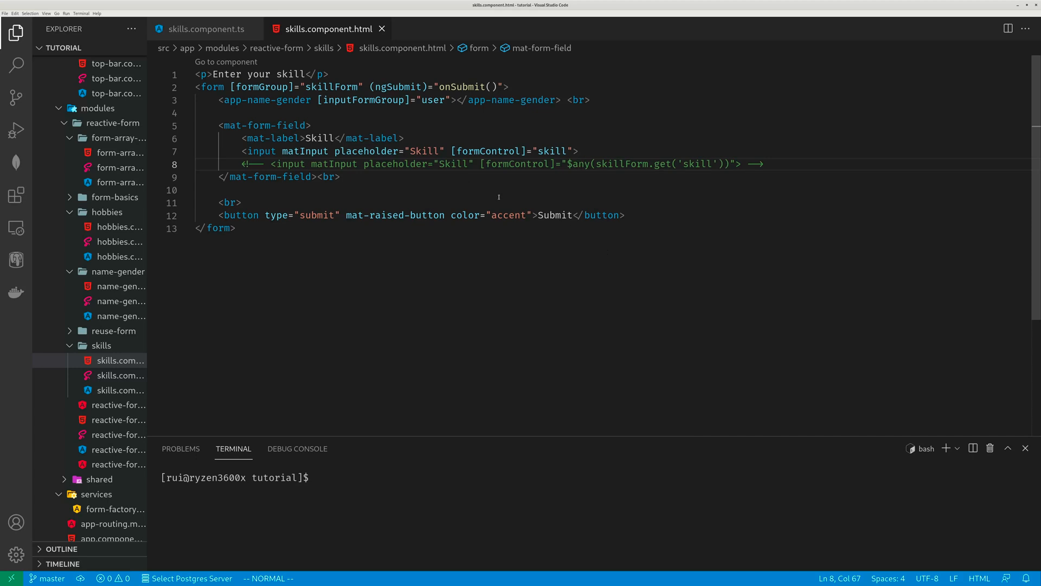